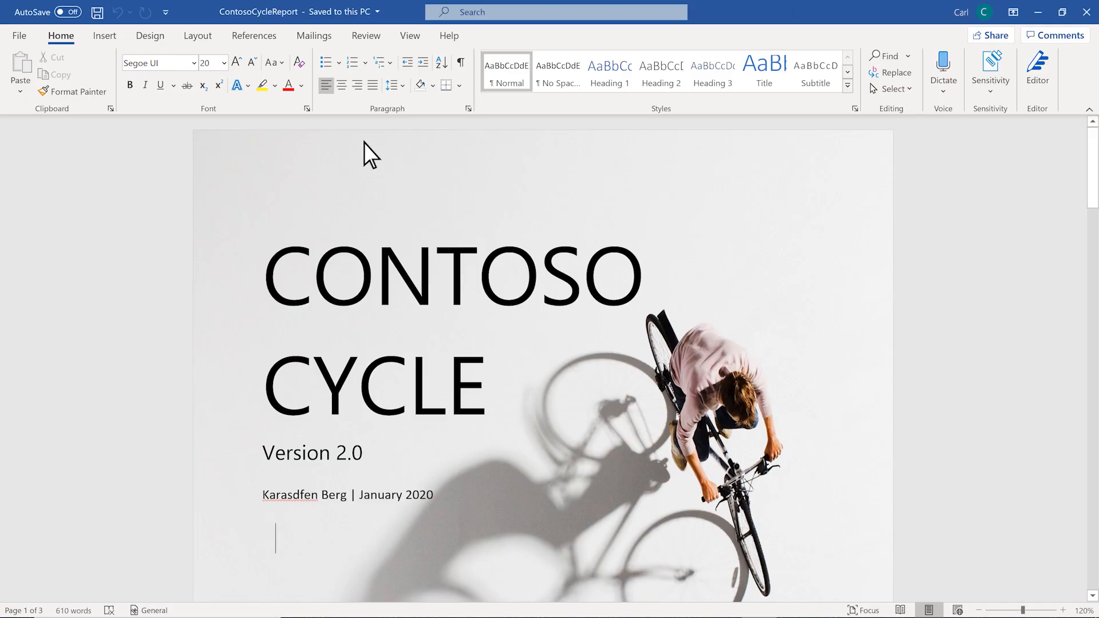
Bring up the page numbering gallery from the Insert ribbon to place a bottom-of-page number
left_click(104, 35)
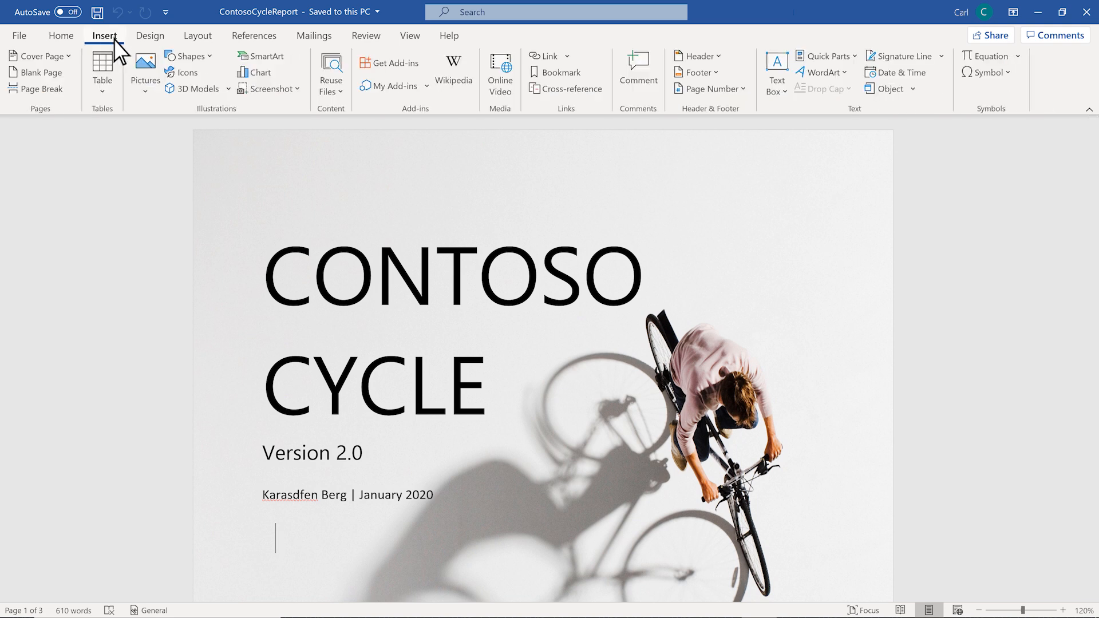
mouse_move(581, 90)
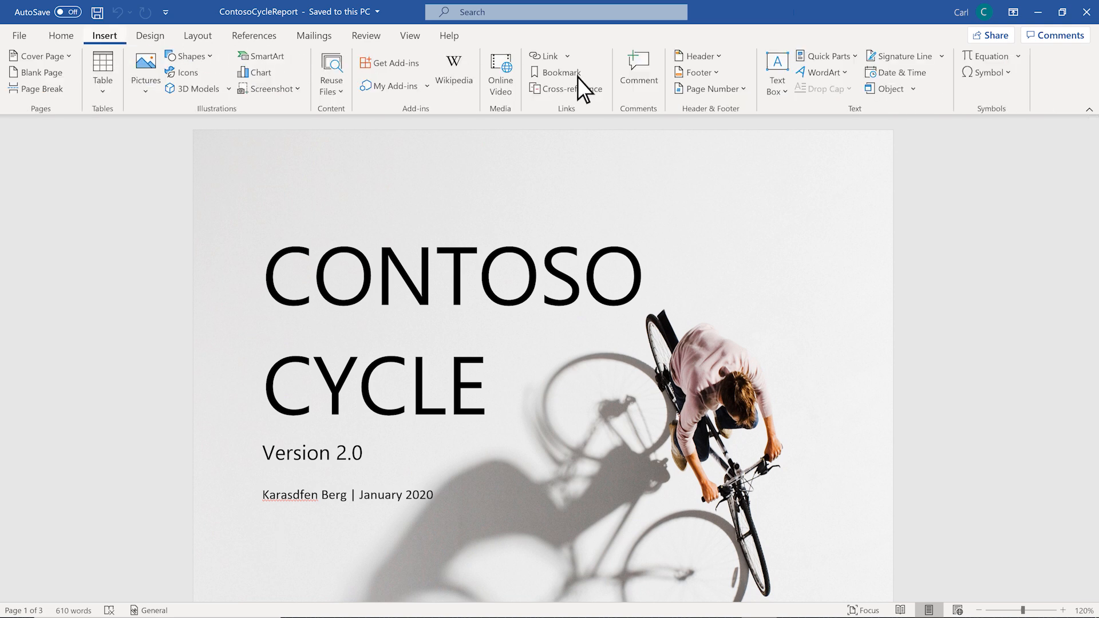
left_click(709, 88)
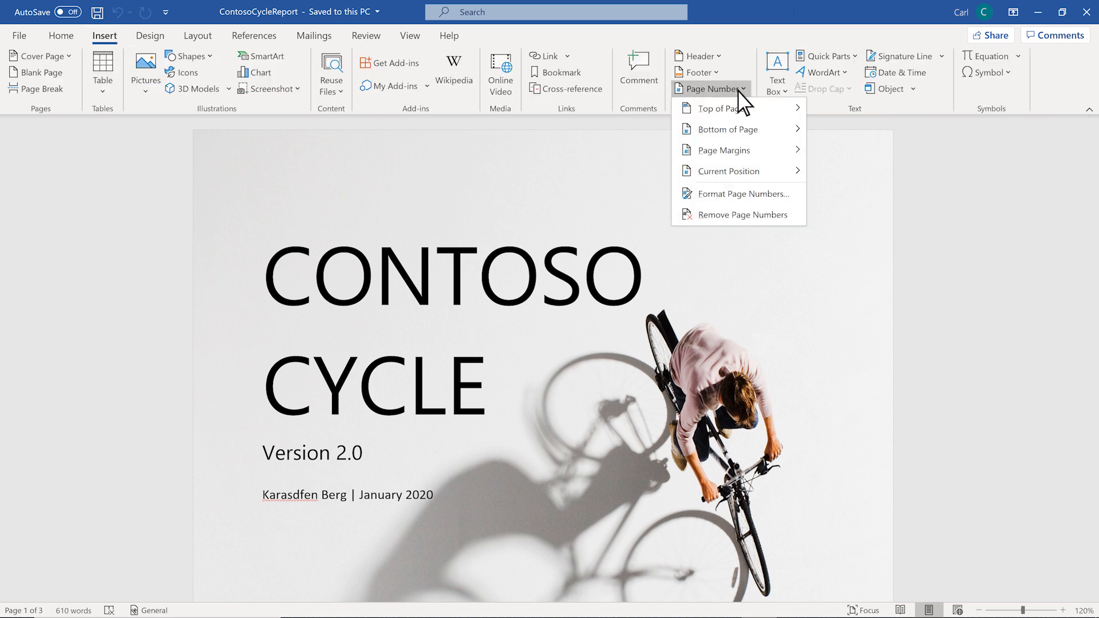
mouse_move(715, 109)
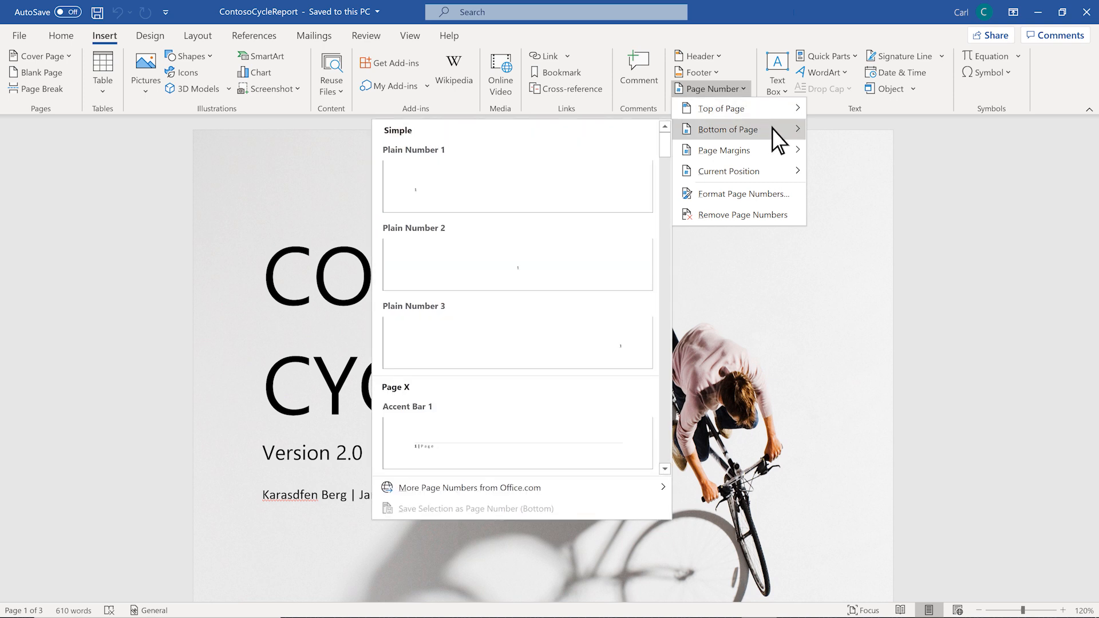
mouse_move(771, 139)
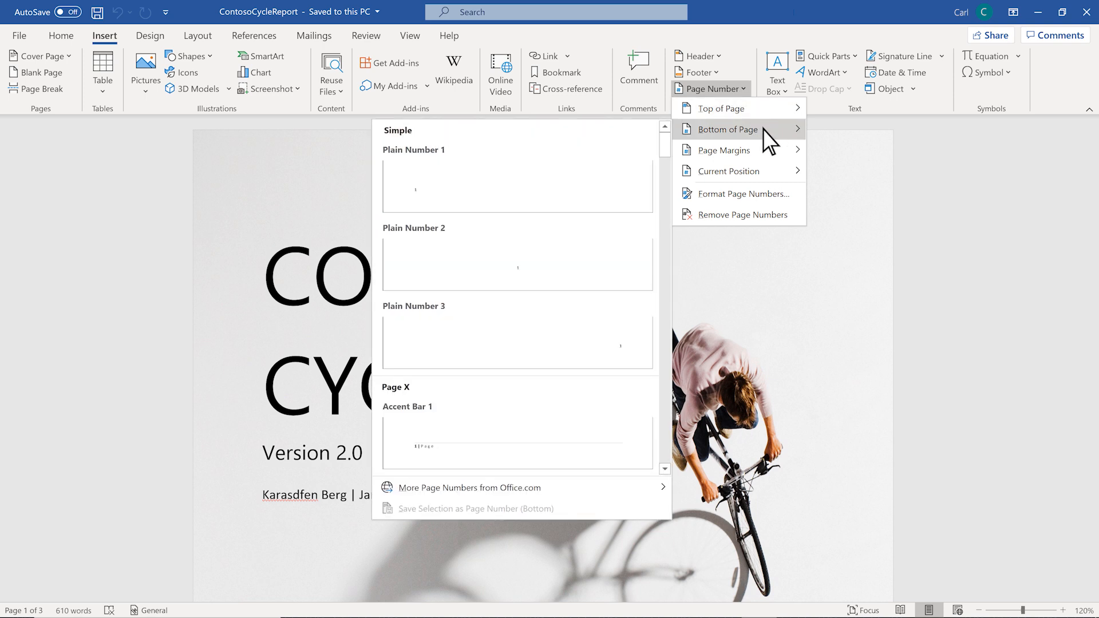
mouse_move(483, 161)
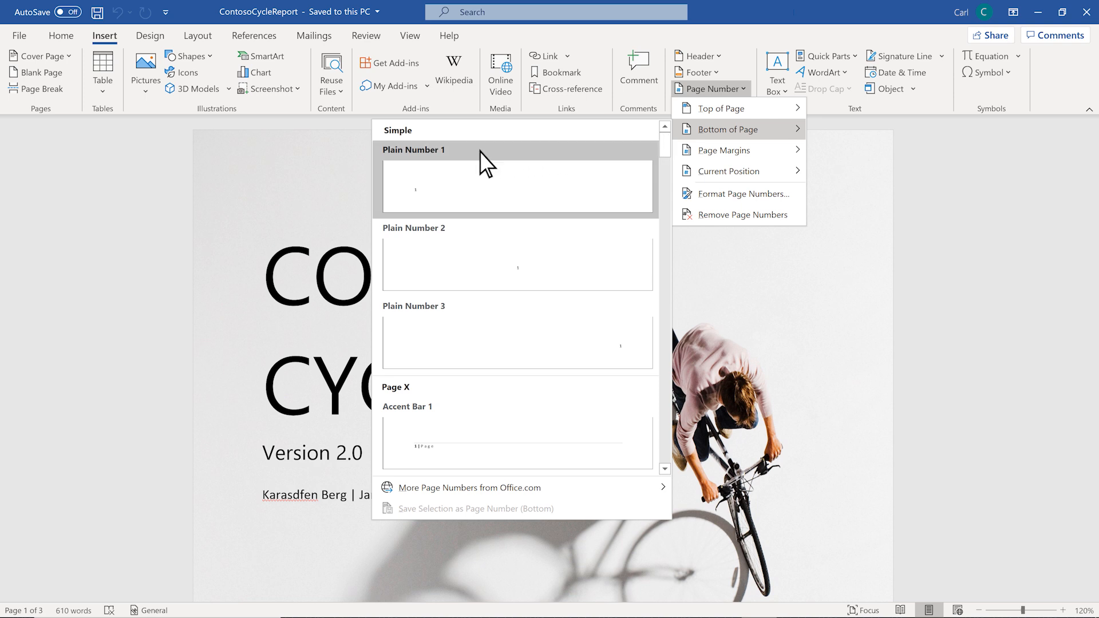
mouse_move(486, 162)
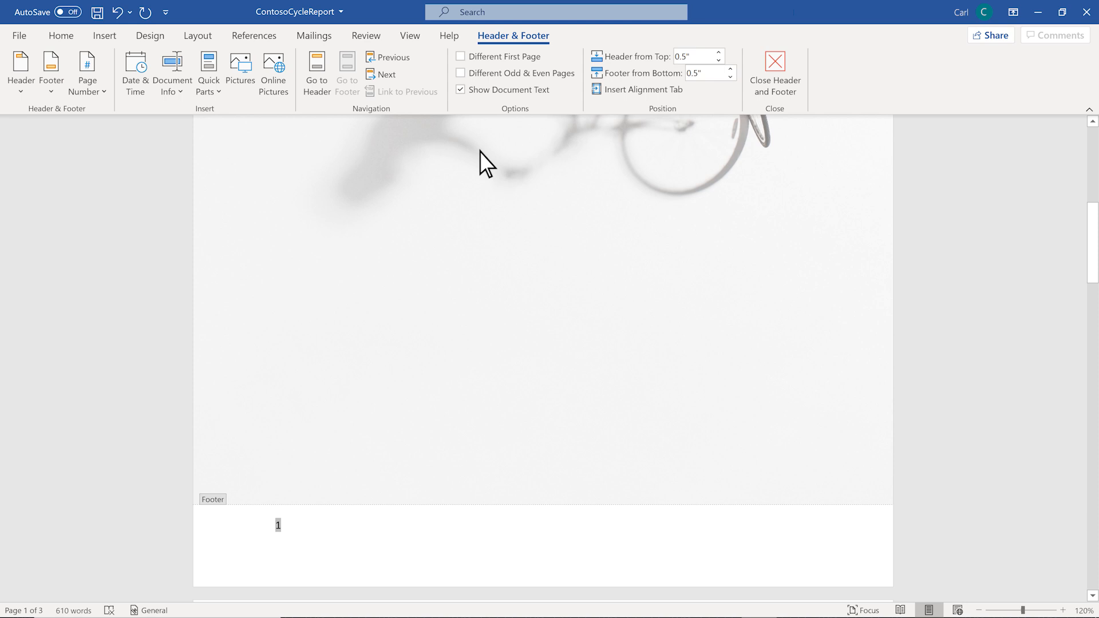
mouse_move(577, 95)
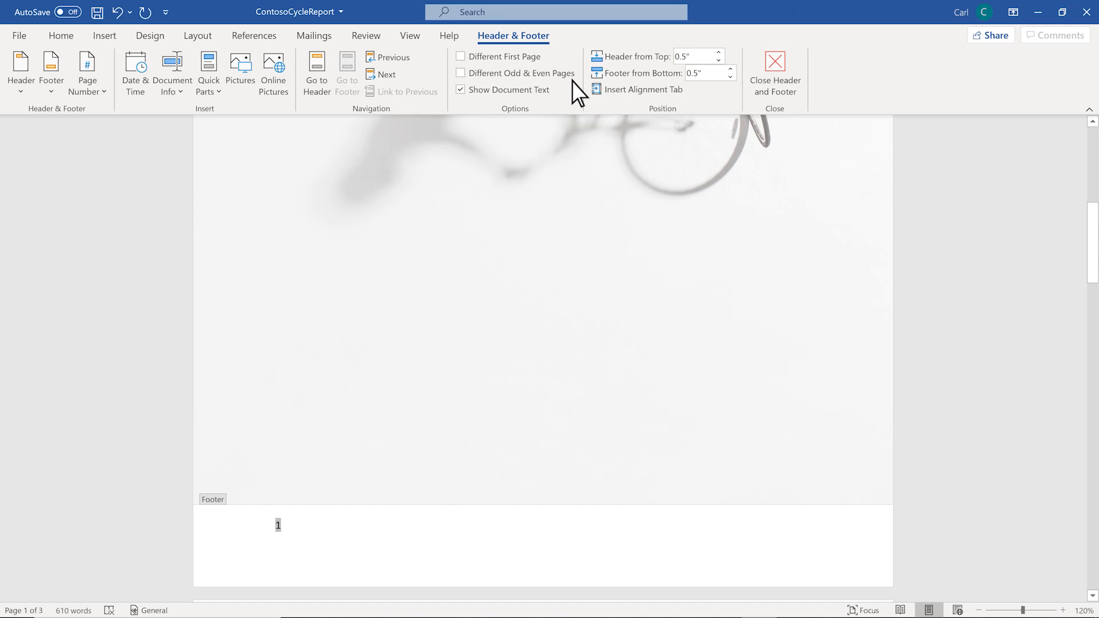
mouse_move(553, 55)
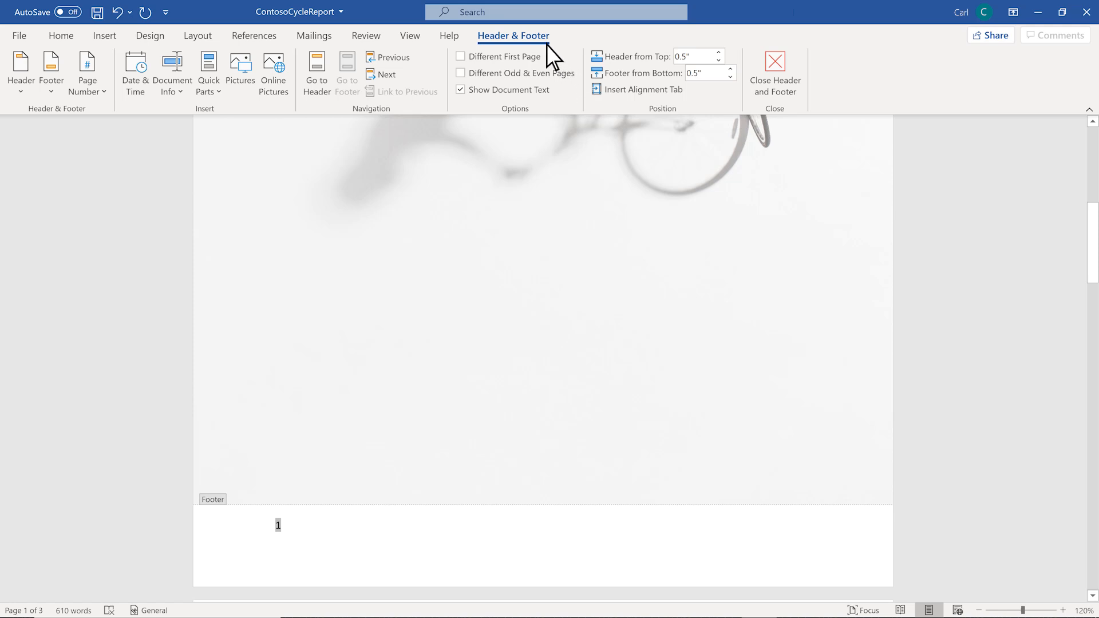
mouse_move(192, 76)
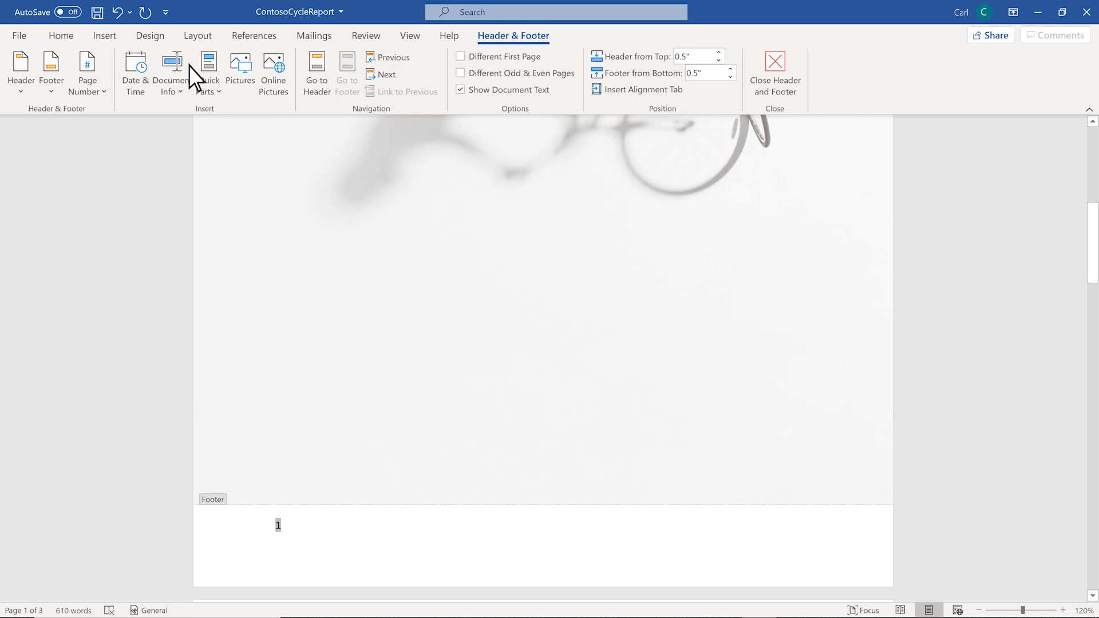
Set page numbering to start at 0 via Format Page Numbers so the cover reads 0
left_click(87, 73)
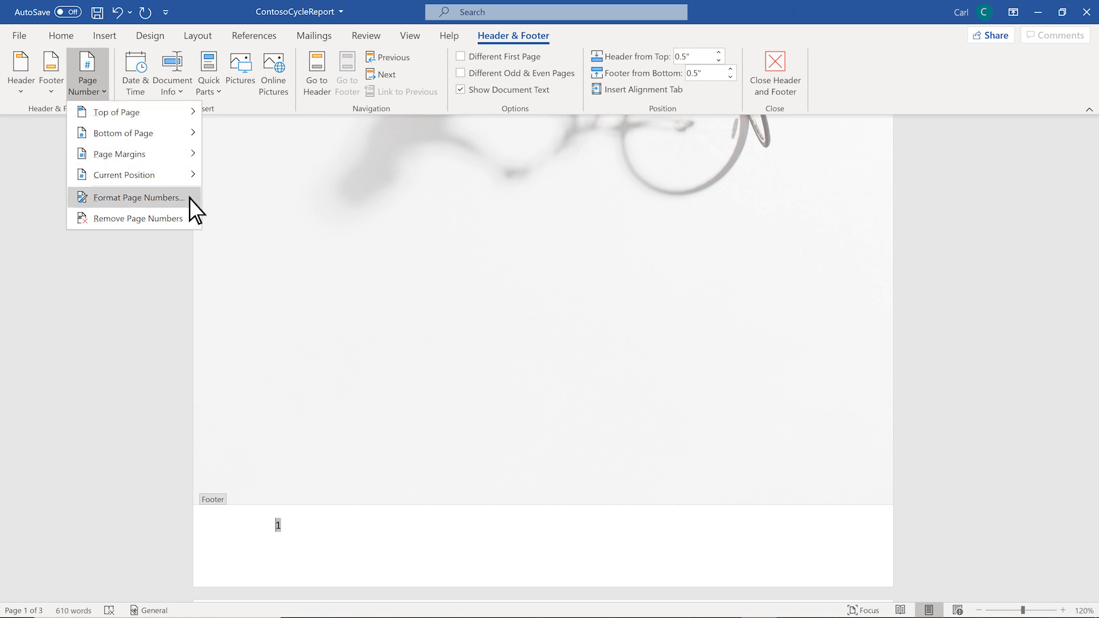
left_click(136, 197)
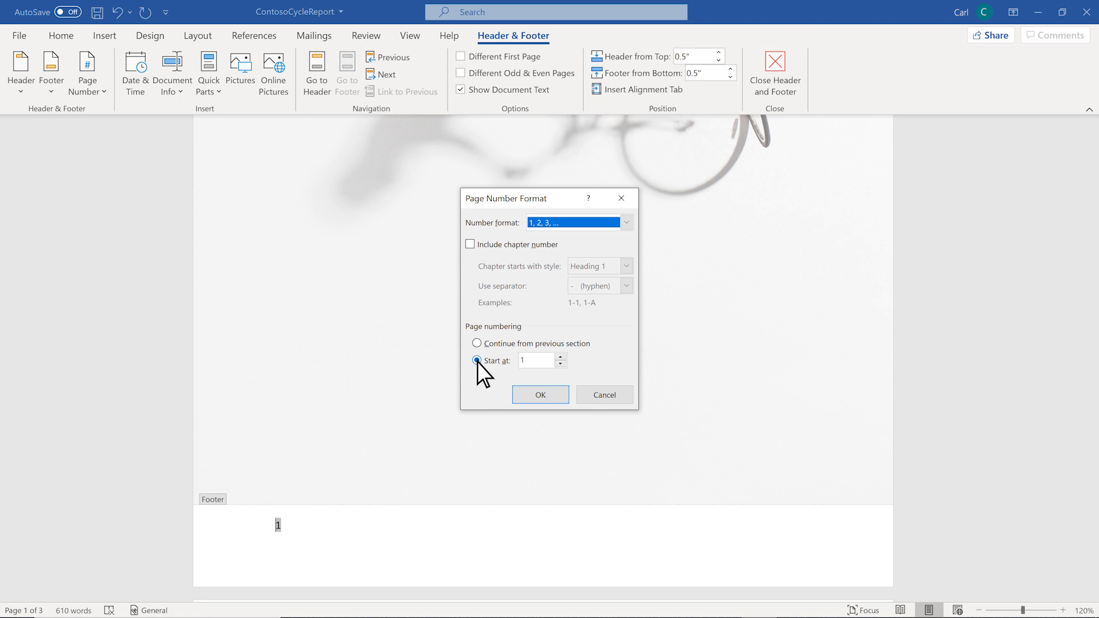
left_click(536, 359)
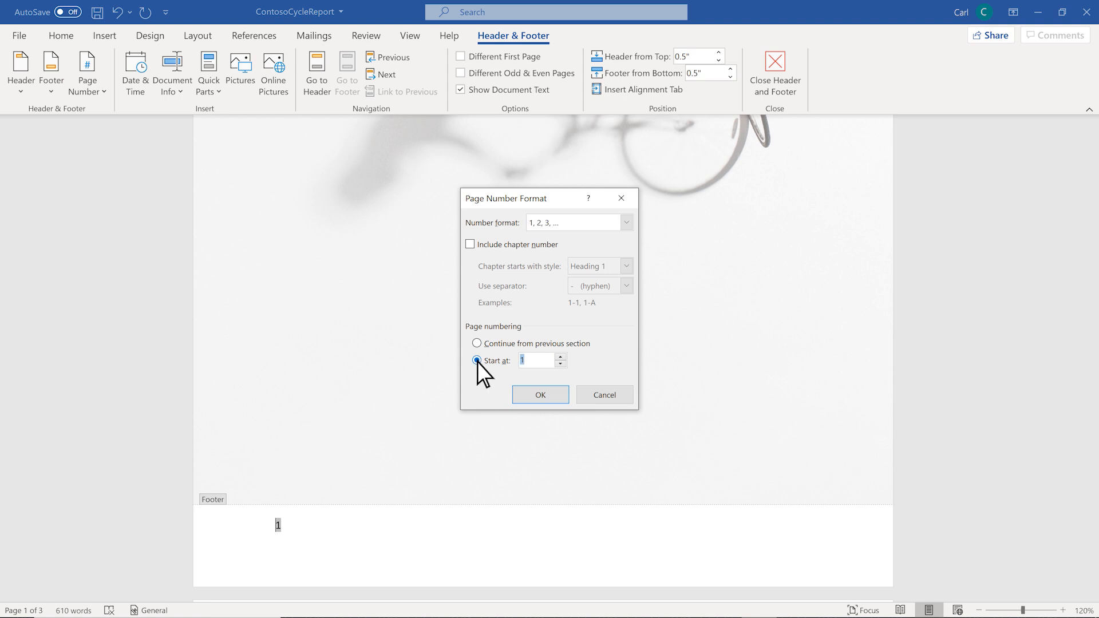
left_click(560, 364)
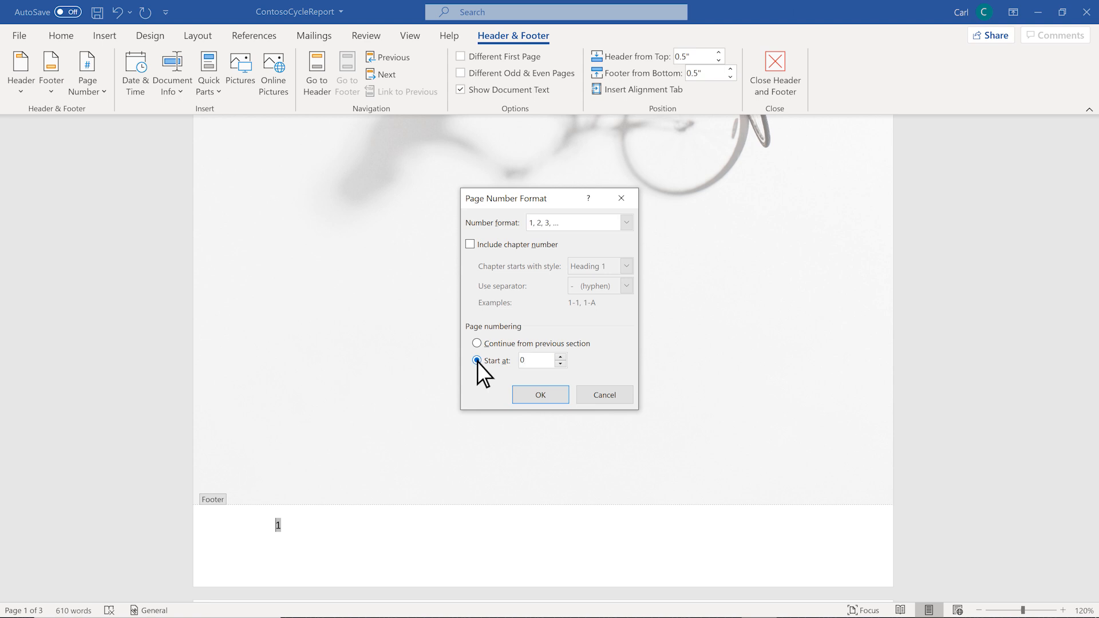
mouse_move(539, 395)
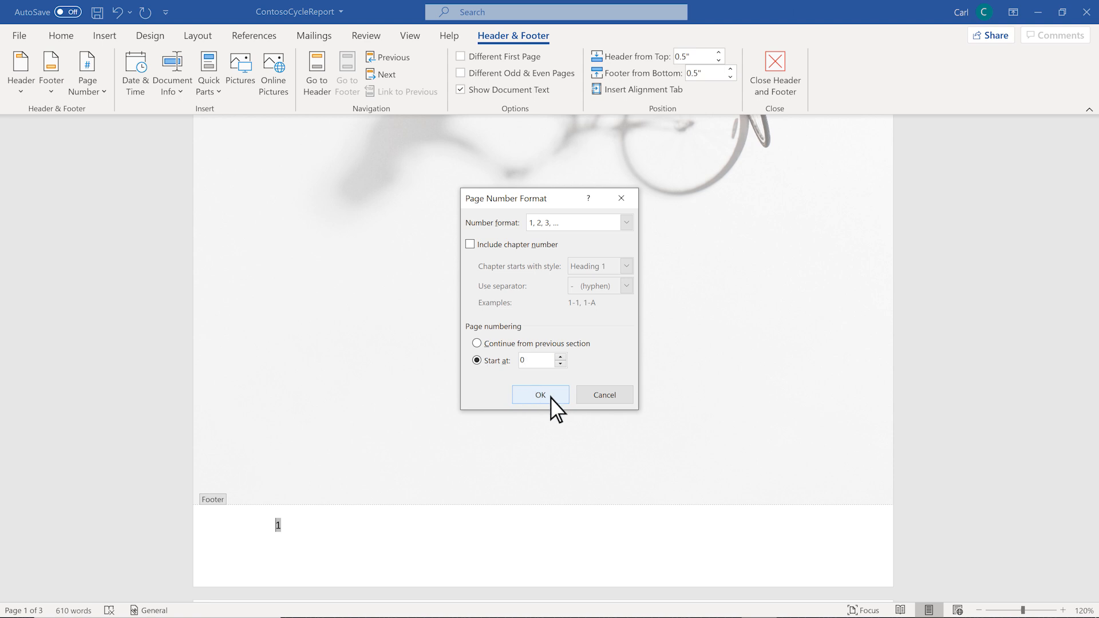
left_click(539, 395)
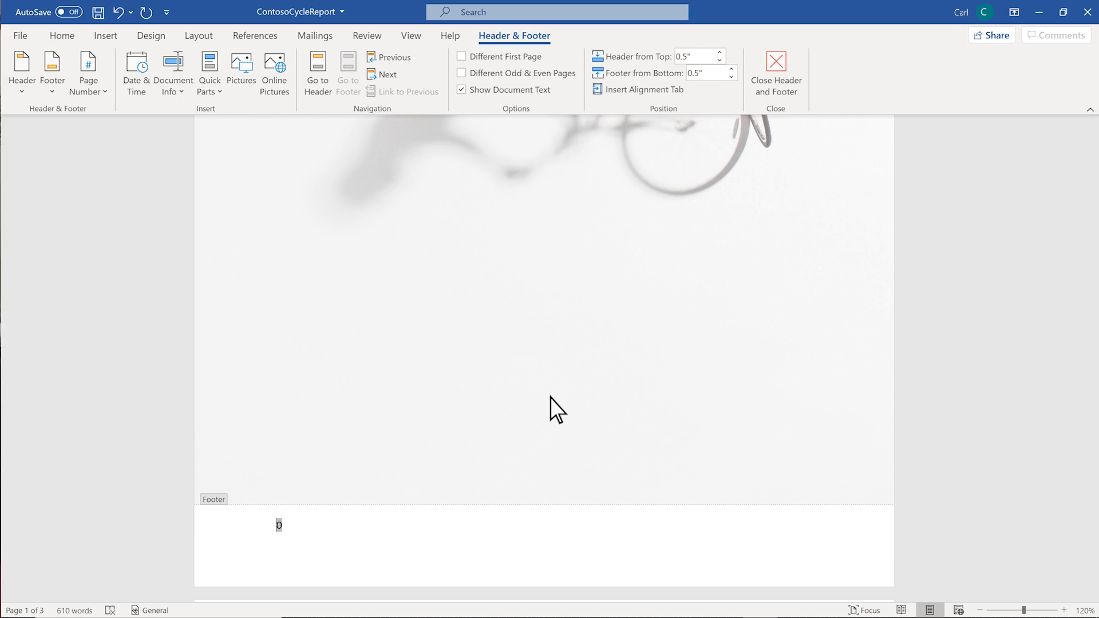
mouse_move(558, 403)
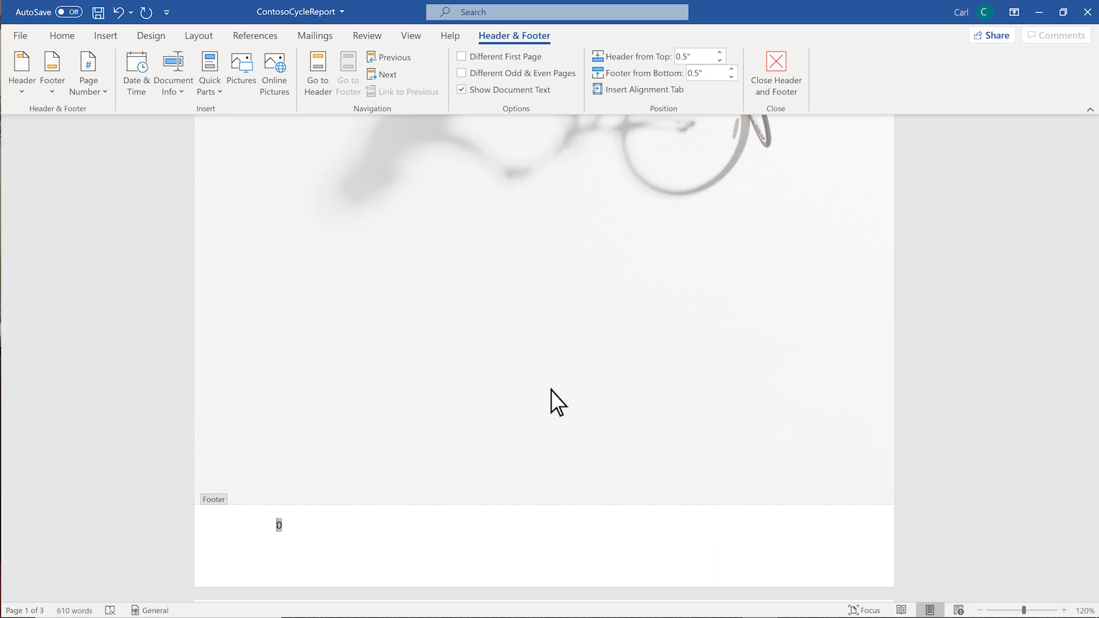
Enable Different First Page so the cover has no number, then close footer editing
left_click(462, 56)
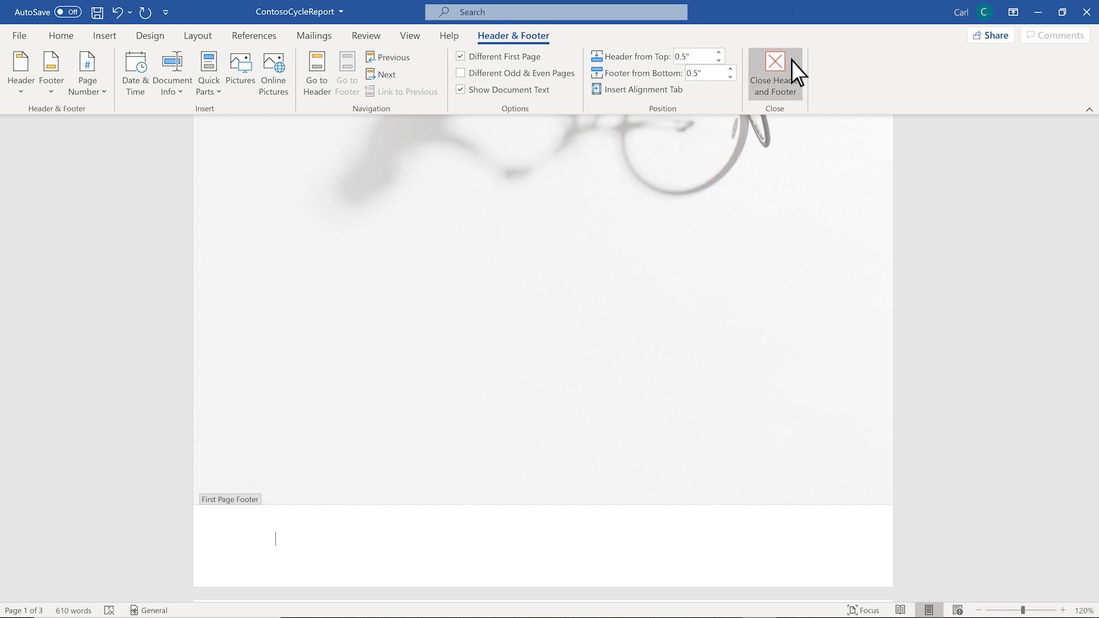
left_click(774, 72)
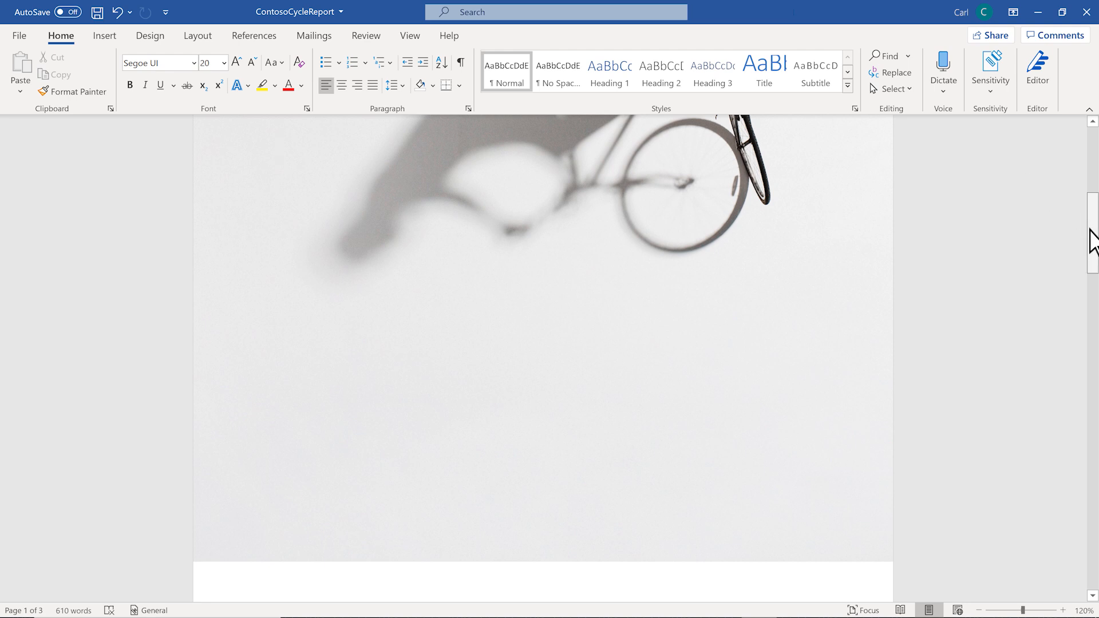
Scroll down to verify the later pages are numbered 1 and 2
scroll("down", 3)
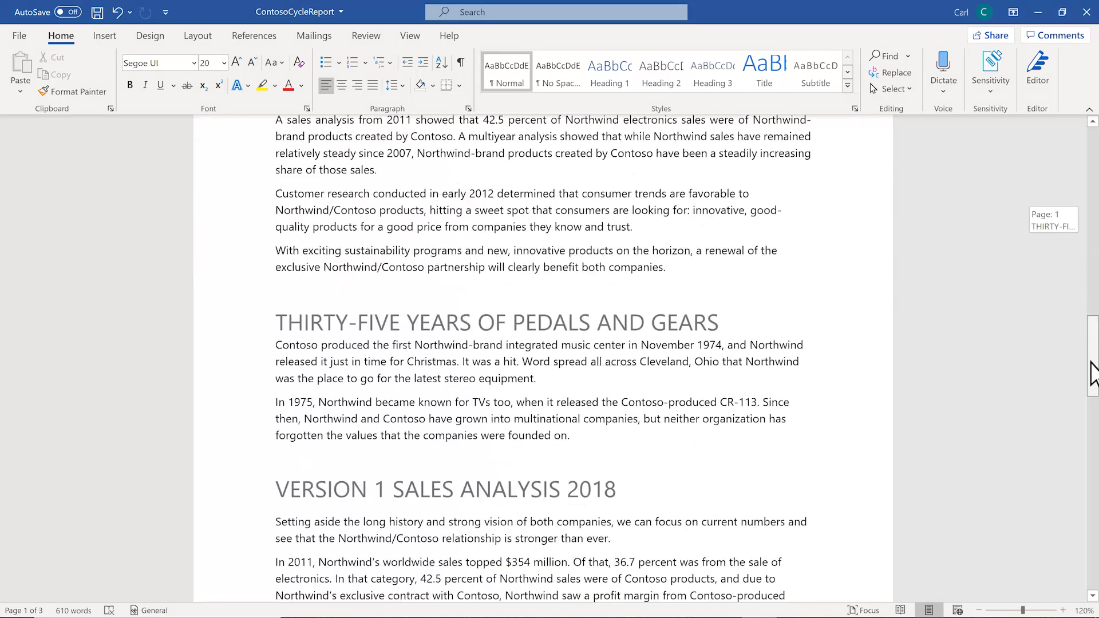
scroll("down", 3)
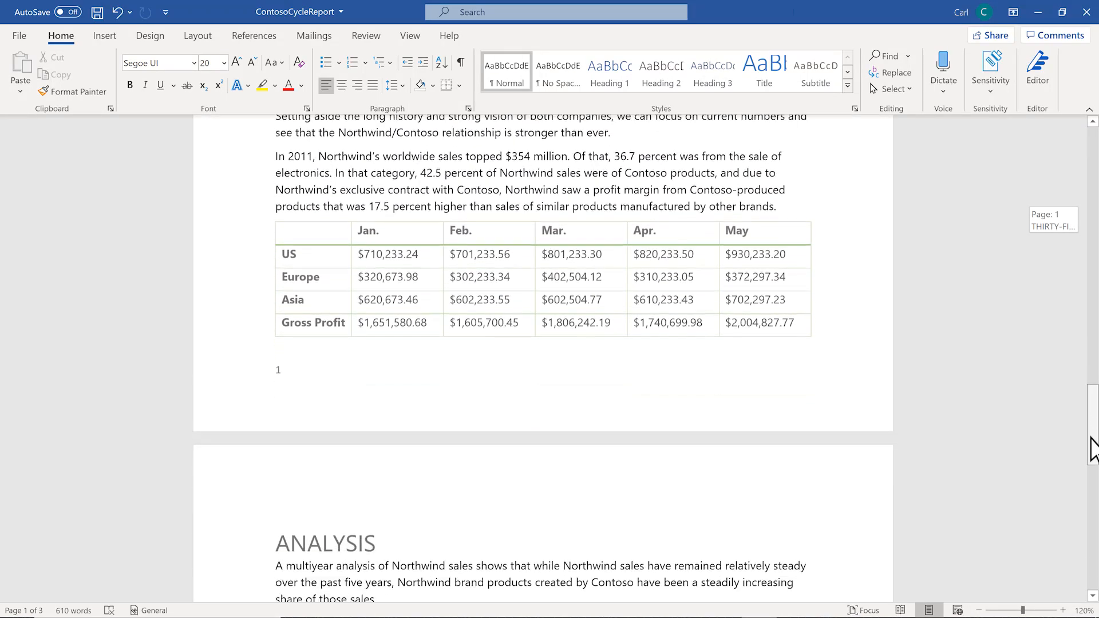
scroll("down", 3)
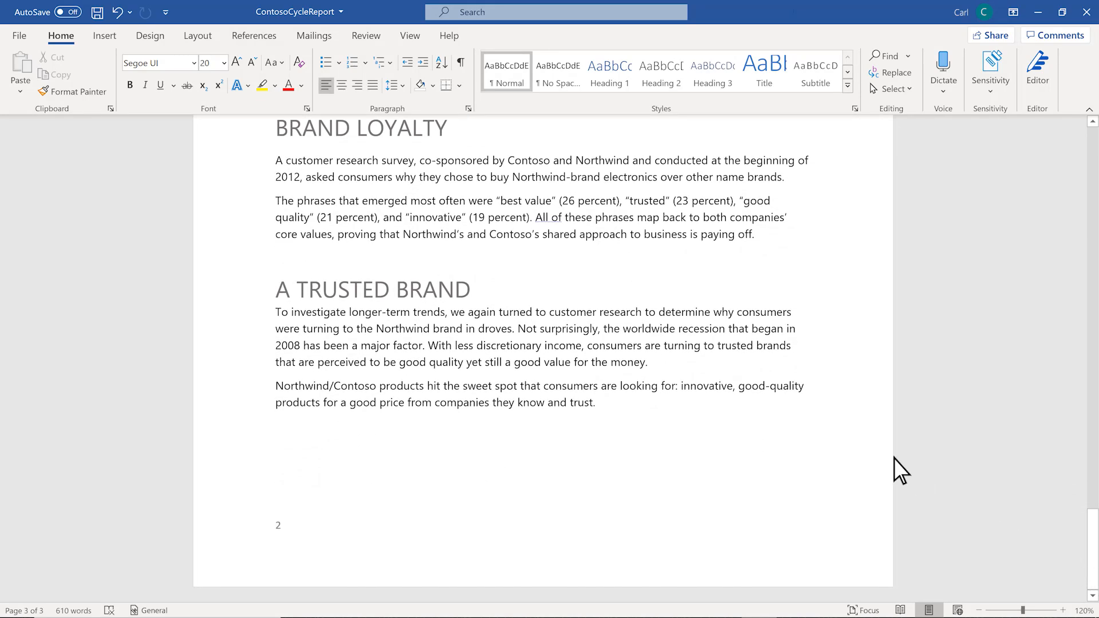
Reopen the Page Number dropdown from Insert to reach the Remove Page Numbers option
left_click(104, 36)
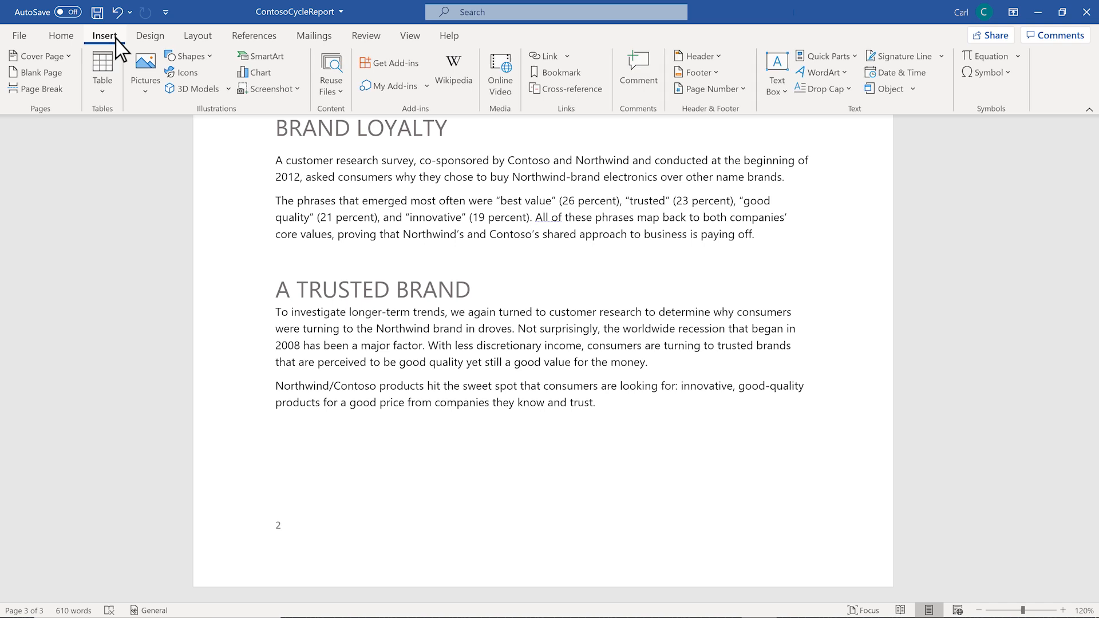
mouse_move(736, 102)
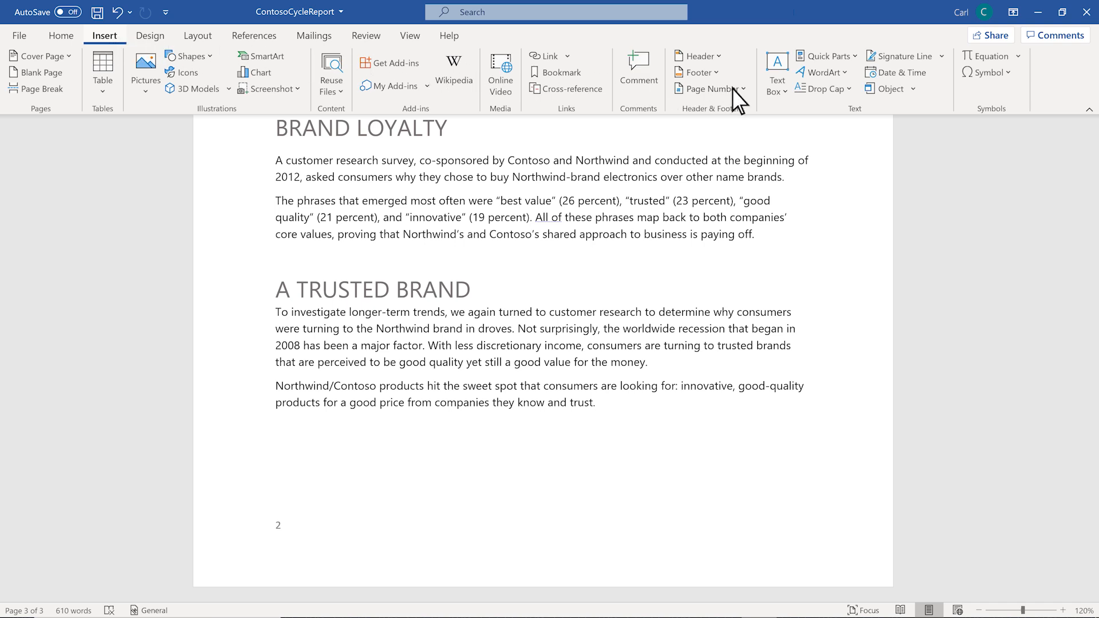
left_click(706, 88)
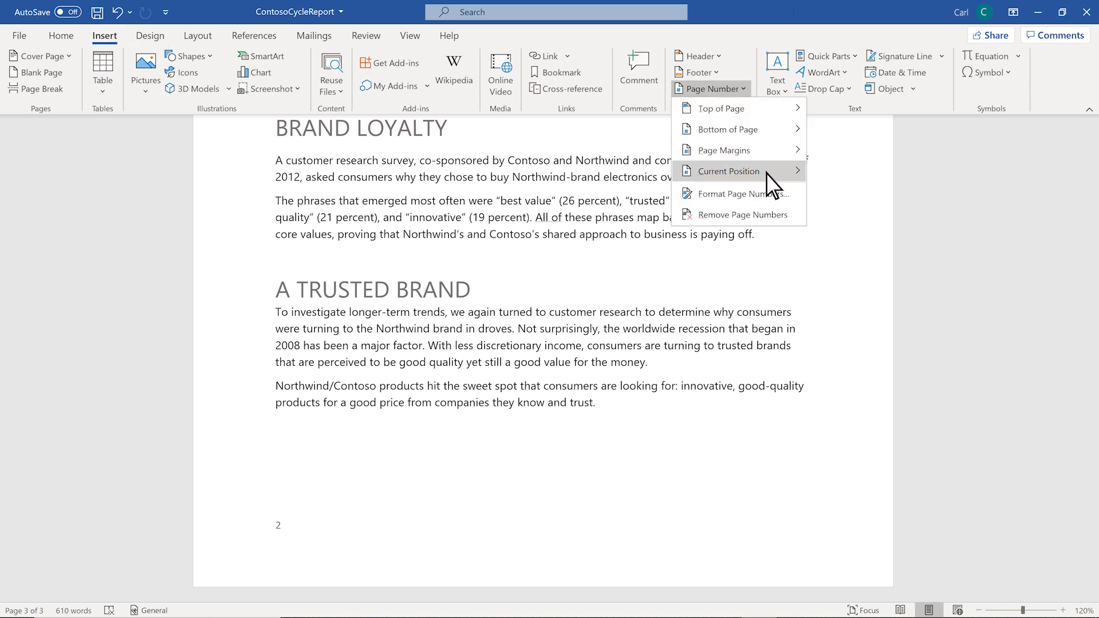